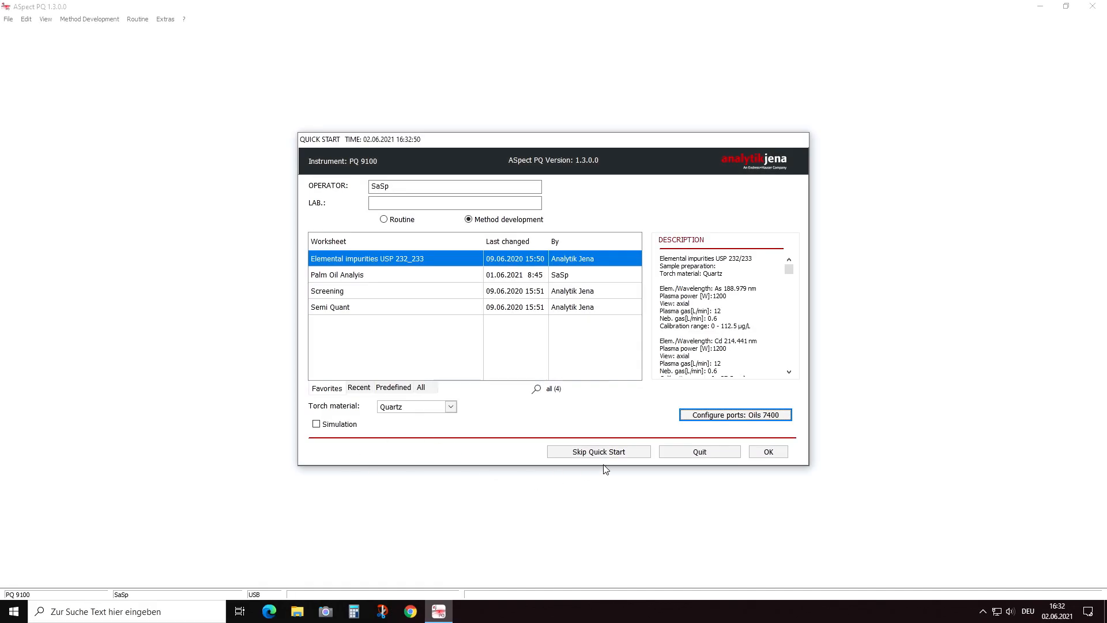
- Load the Palm Oil Analysis worksheet from Quick Start, accept its sample ID file, and go to Method
{"action": "left_click", "coordinate": [337, 275]}
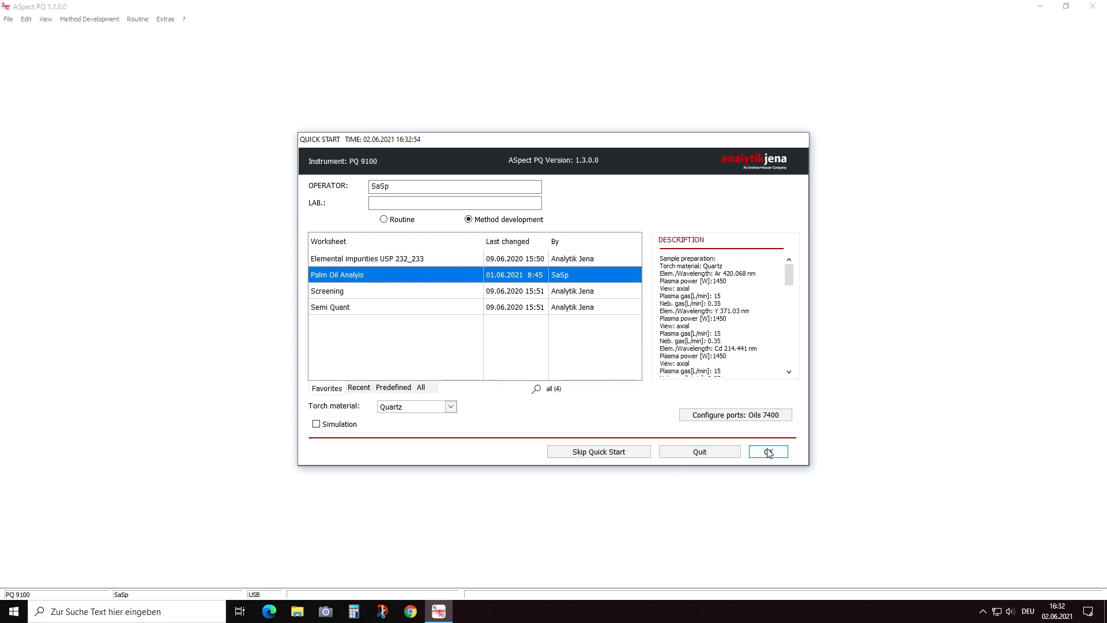
{"action": "left_click", "coordinate": [768, 451]}
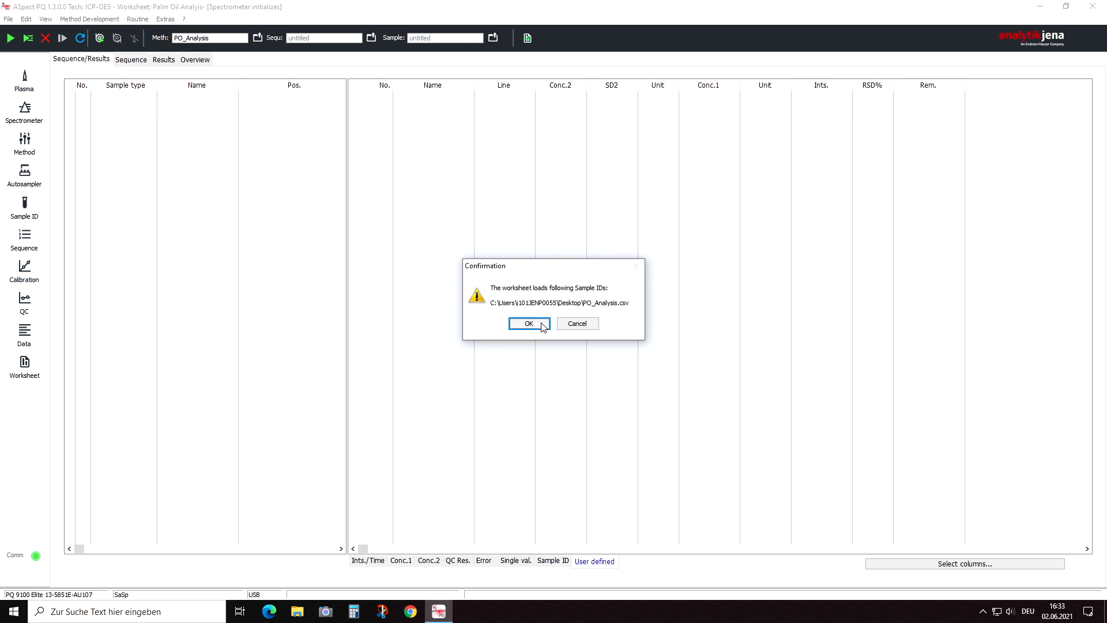
{"action": "left_click", "coordinate": [528, 323]}
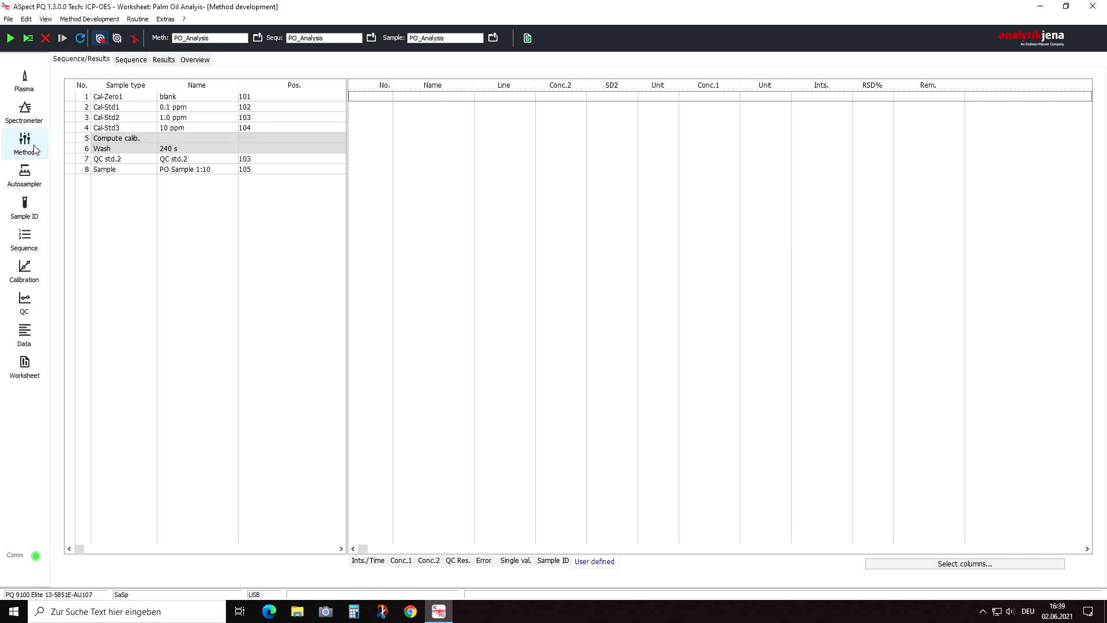
{"action": "left_click", "coordinate": [24, 143]}
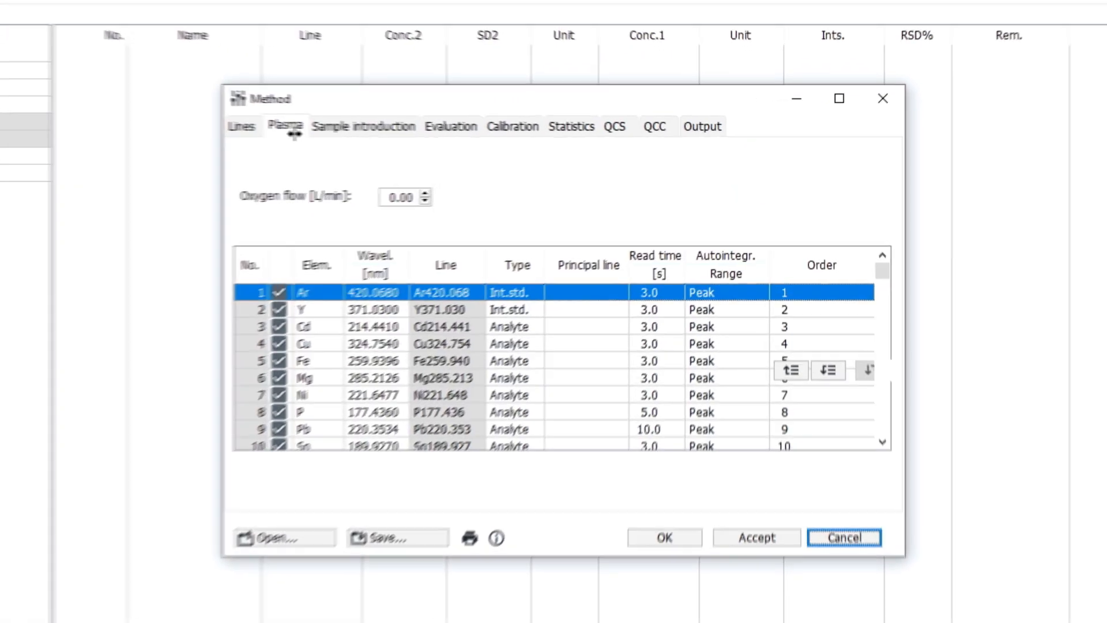
- Show the Plasma parameters and keep Ar420.068 at auxiliary 1.75, nebulizer 0.35 L/min, axial direction
{"action": "left_click", "coordinate": [268, 126]}
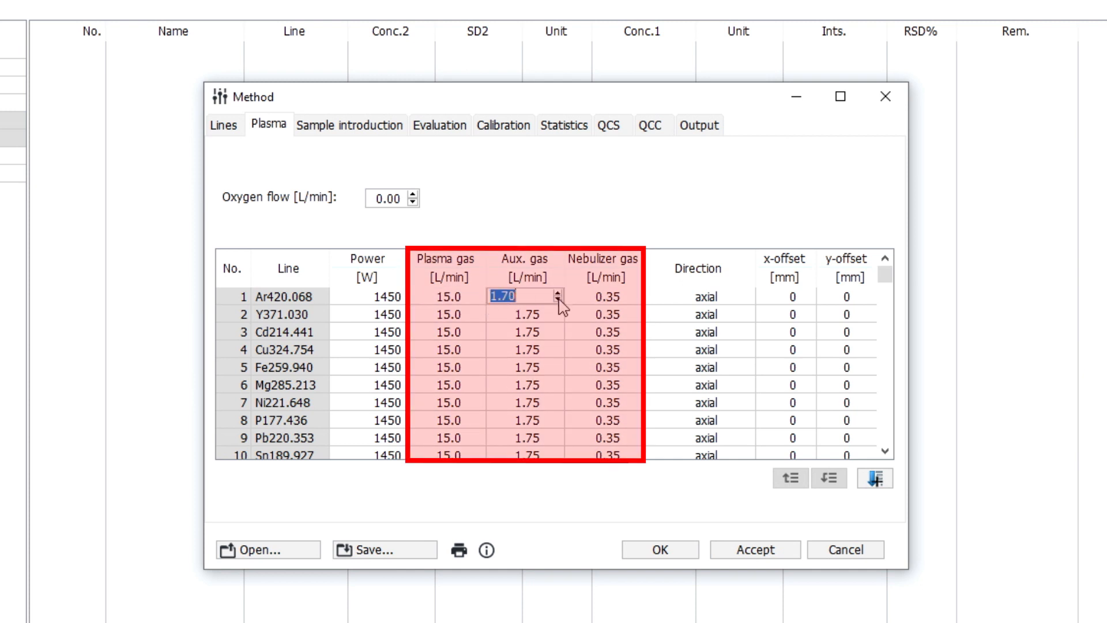
{"action": "left_click", "coordinate": [560, 285]}
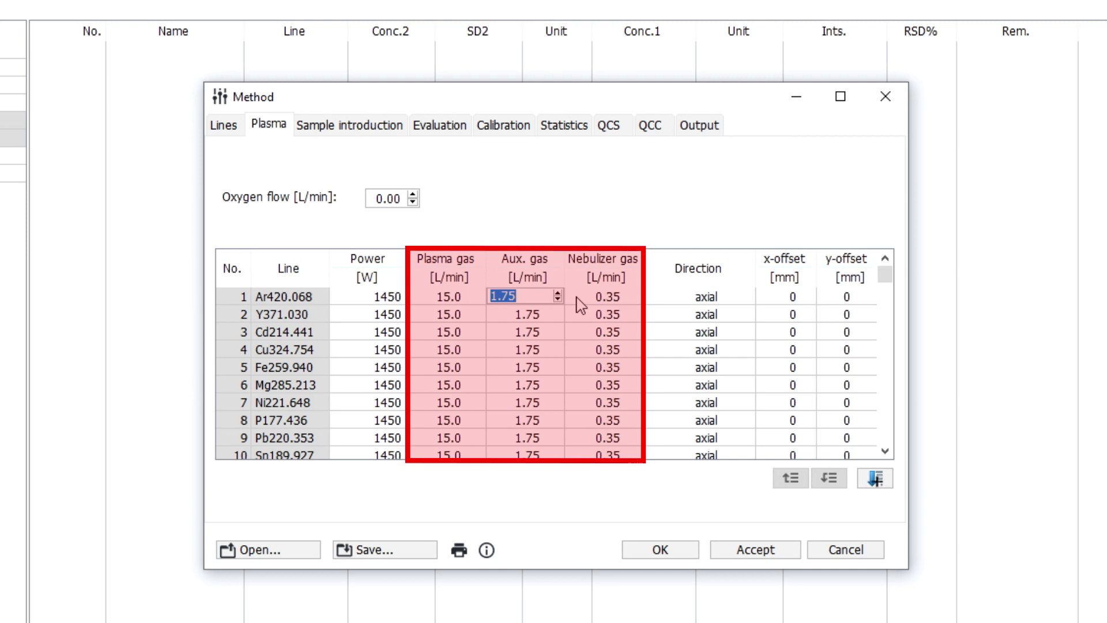
{"action": "left_click", "coordinate": [599, 297]}
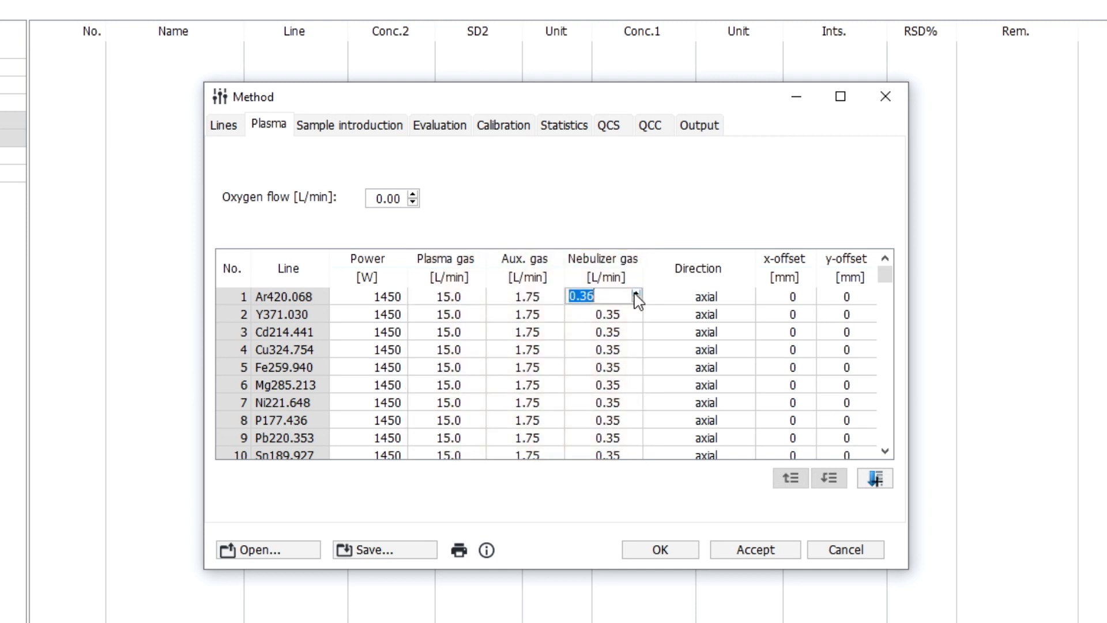
{"action": "left_click", "coordinate": [699, 269]}
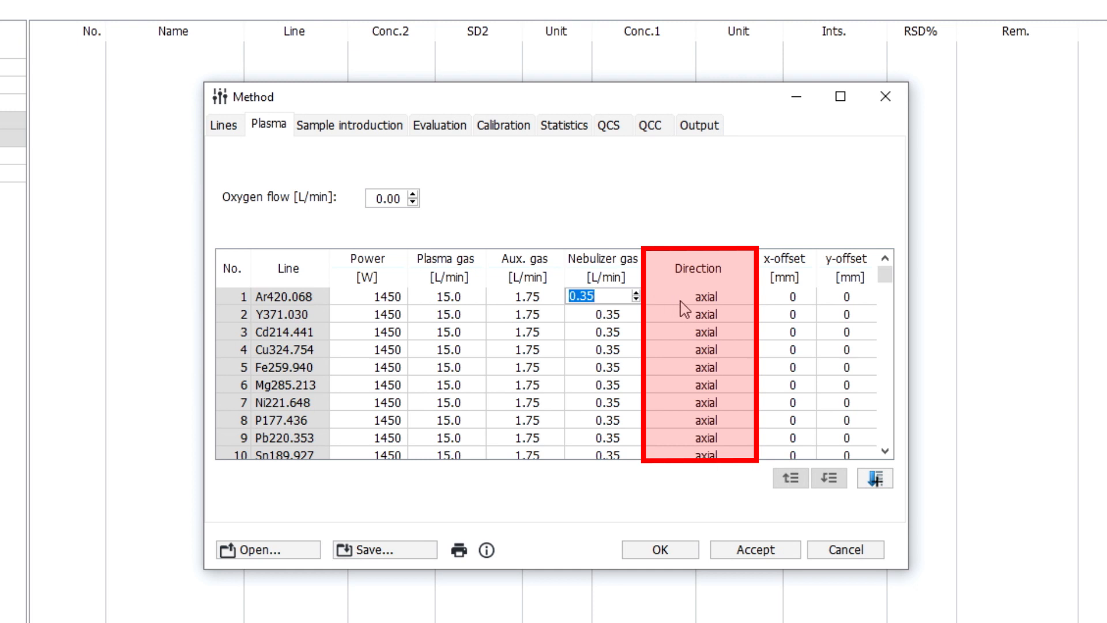
{"action": "left_click", "coordinate": [698, 297]}
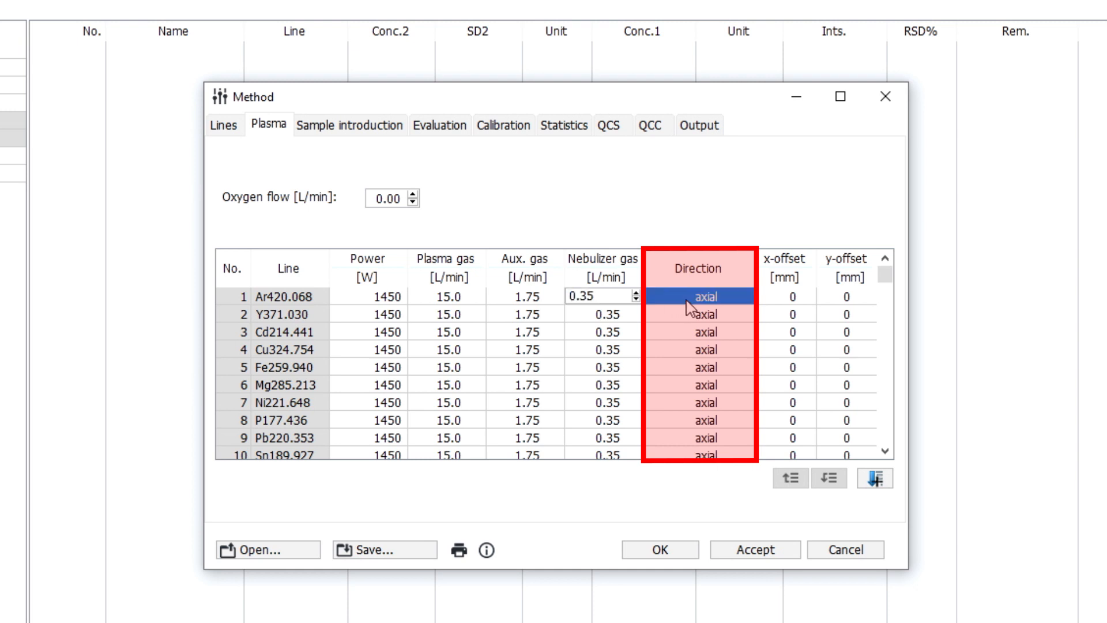
{"action": "left_click", "coordinate": [746, 296]}
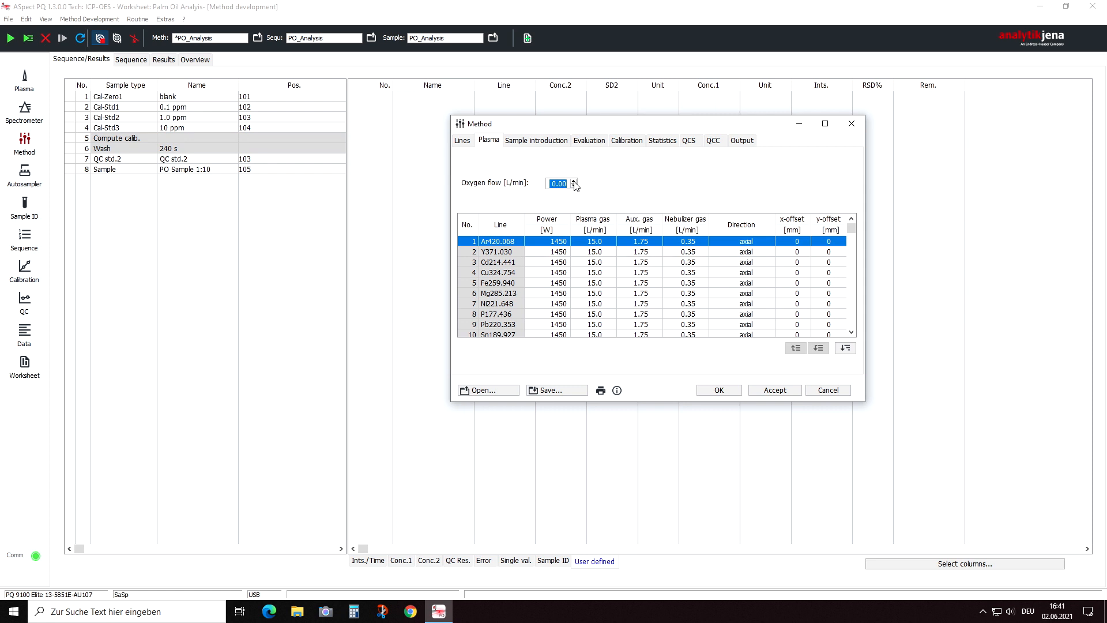
- Set the oxygen flow to 0.05 L/min and select the Ar420.068 nebulizer gas cell to lower it to 0.30
{"action": "left_click", "coordinate": [573, 181]}
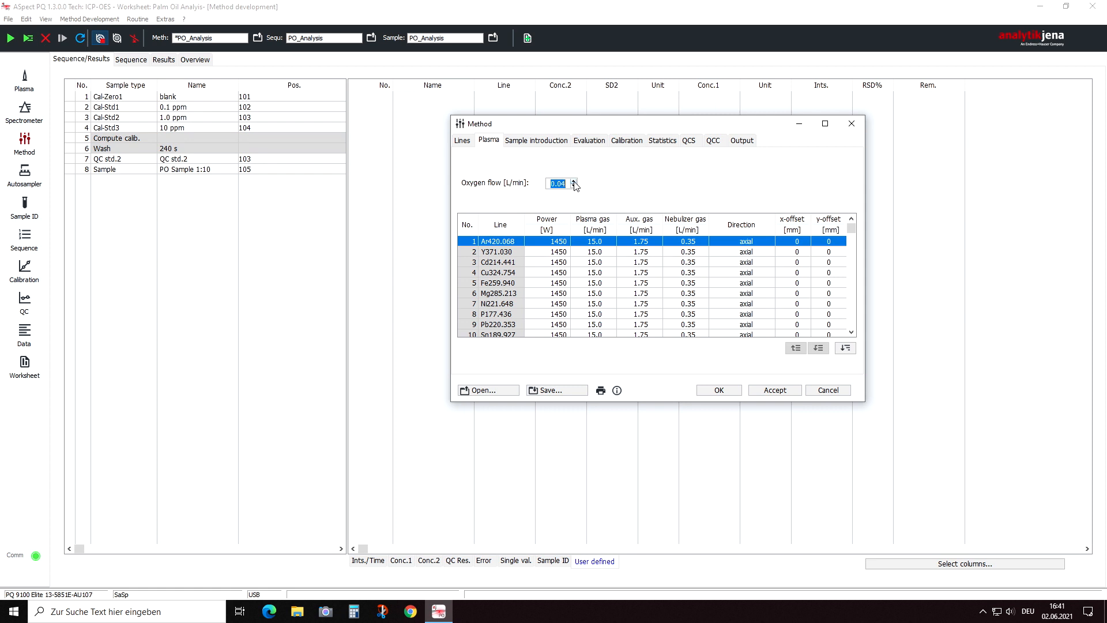
{"action": "left_click", "coordinate": [575, 185]}
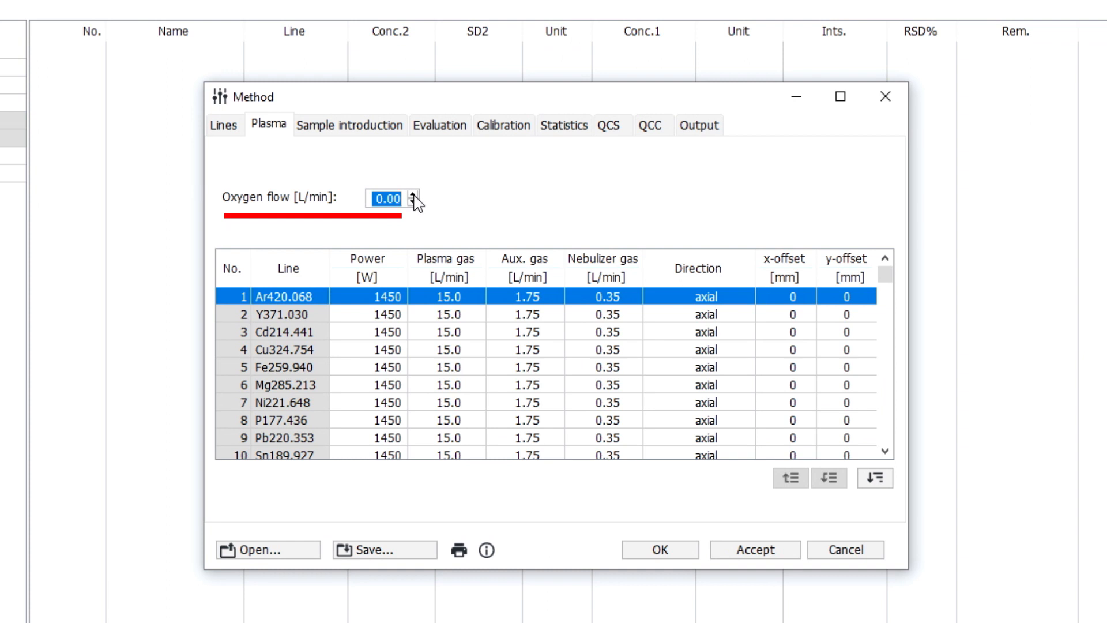
{"action": "left_click", "coordinate": [410, 193]}
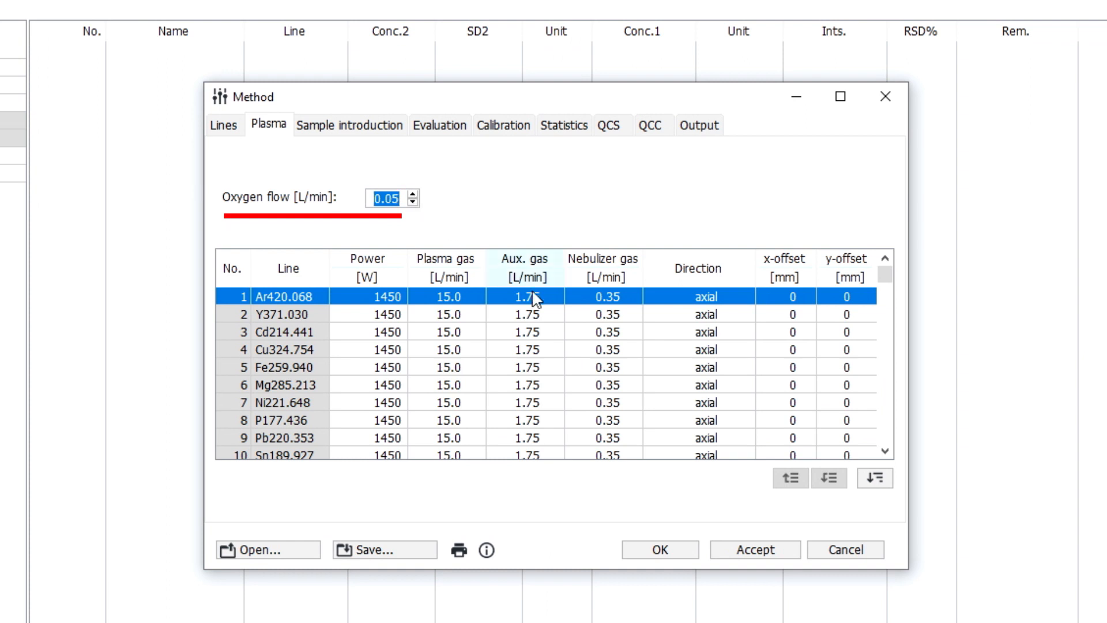
{"action": "left_click", "coordinate": [600, 297]}
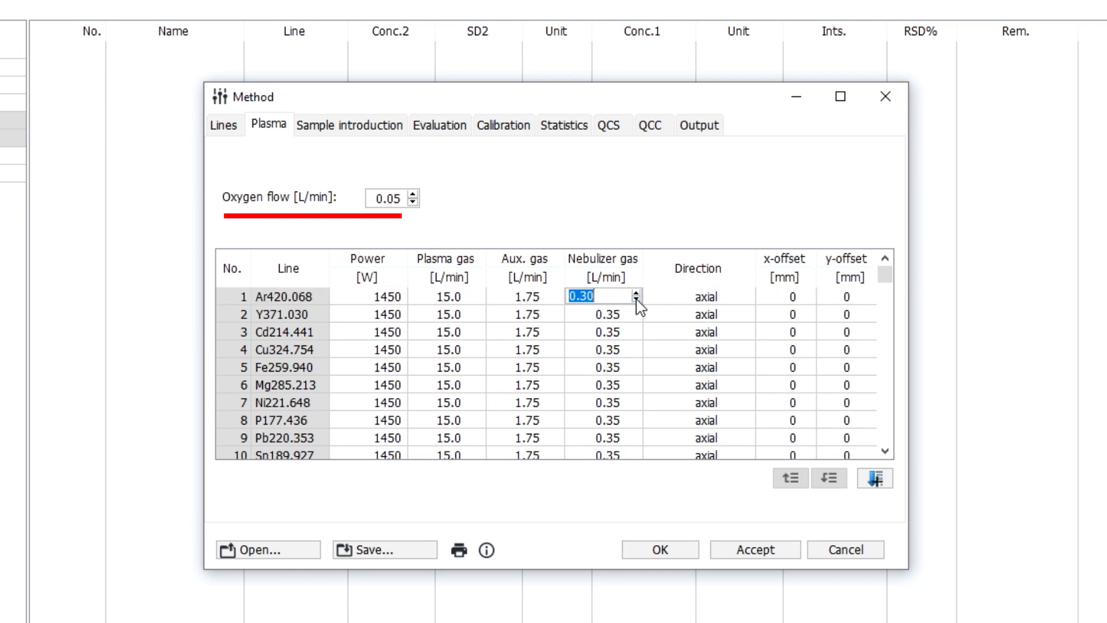
{"action": "mouse_move", "coordinate": [668, 495]}
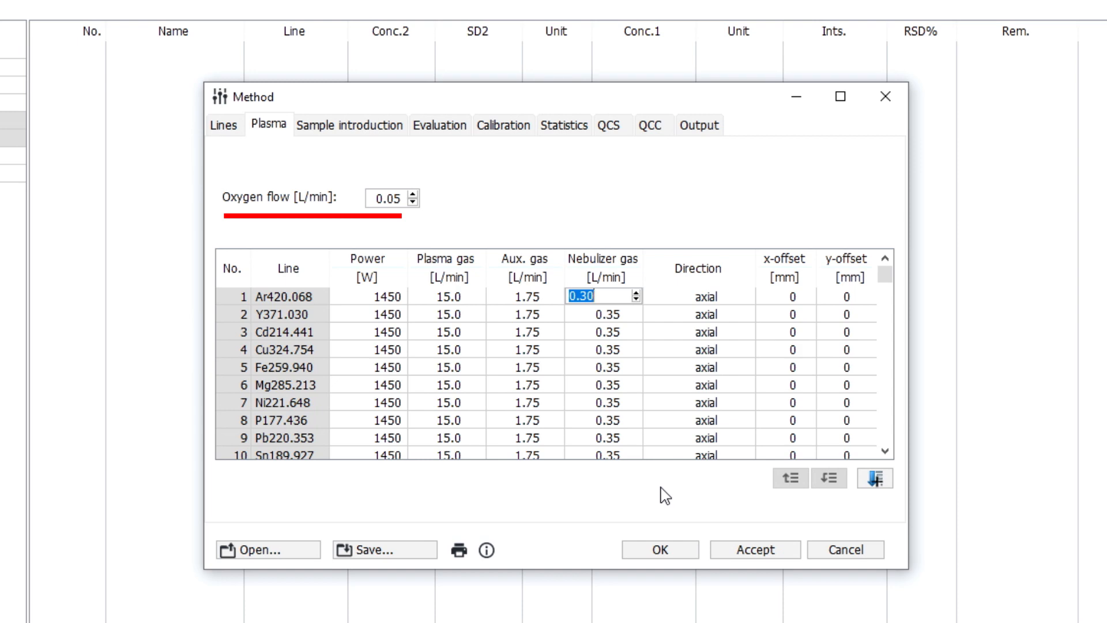